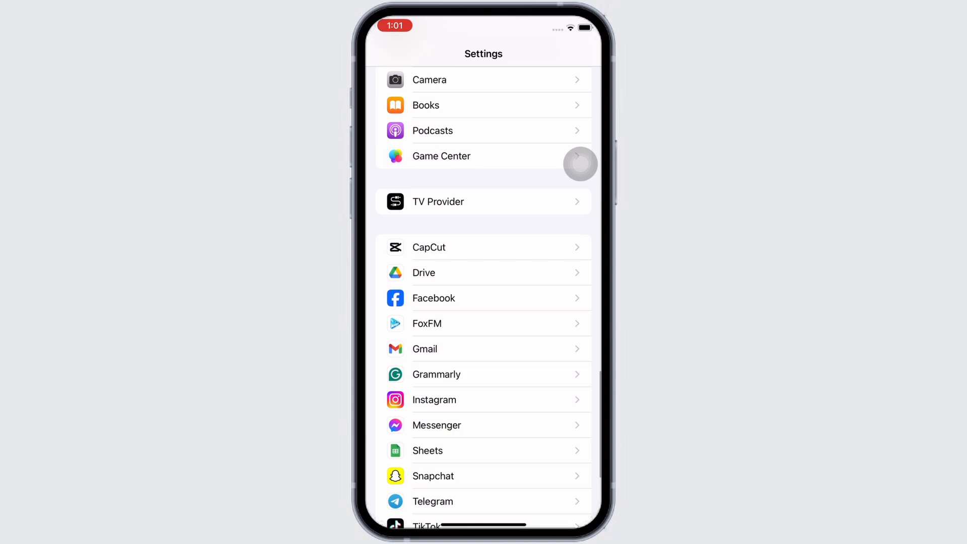
# Step: Switch on the Grammarly keyboard under Grammarly > Keyboards, leaving Allow Full Access off
pyautogui.scroll(-3)
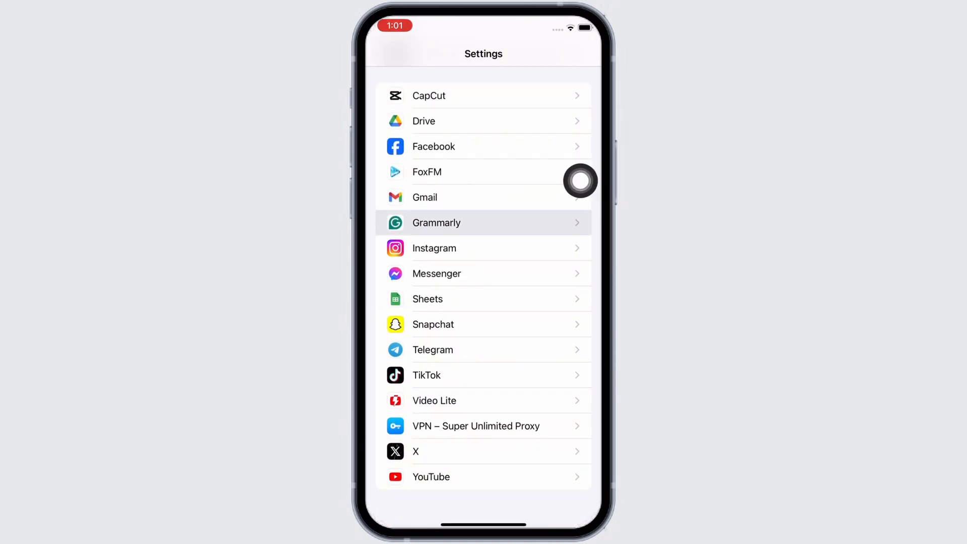
pyautogui.click(484, 222)
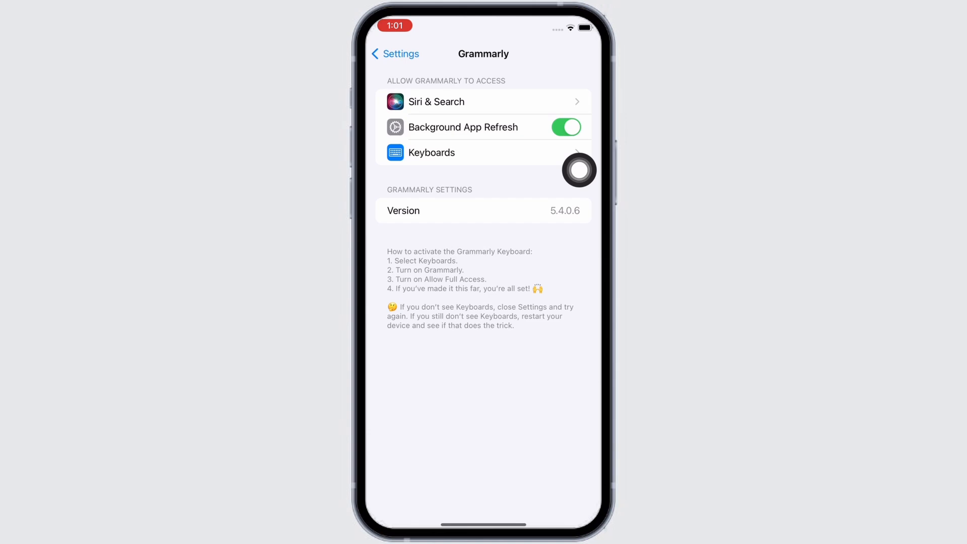
pyautogui.click(432, 152)
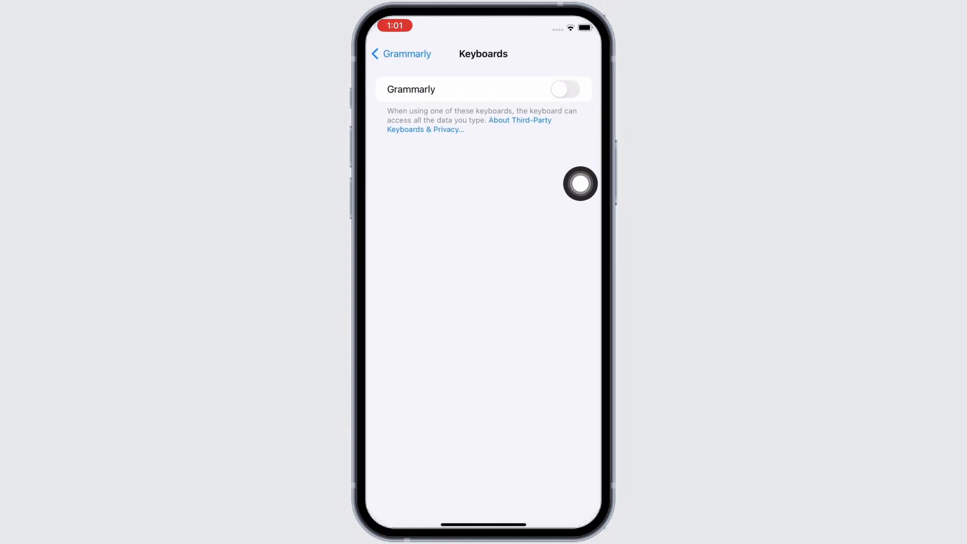
pyautogui.click(564, 89)
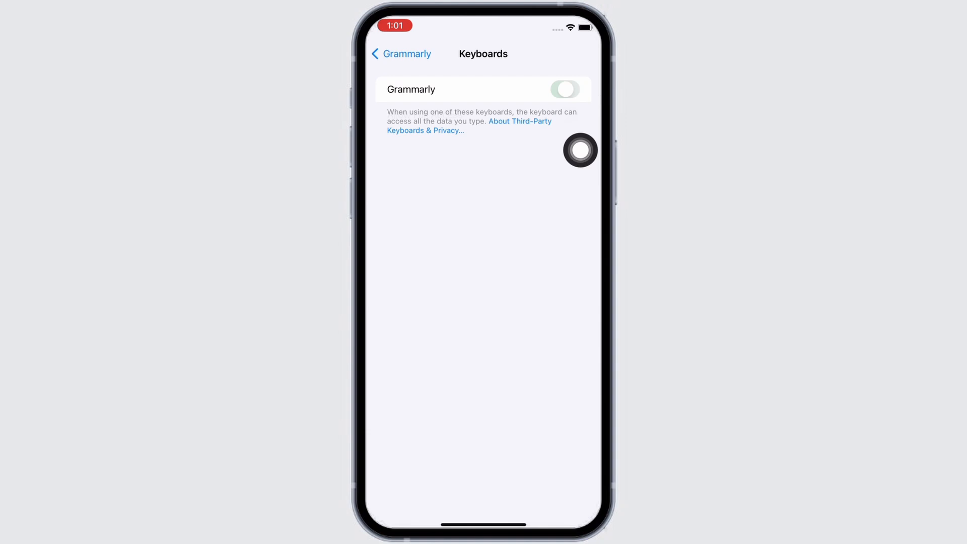
pyautogui.click(563, 88)
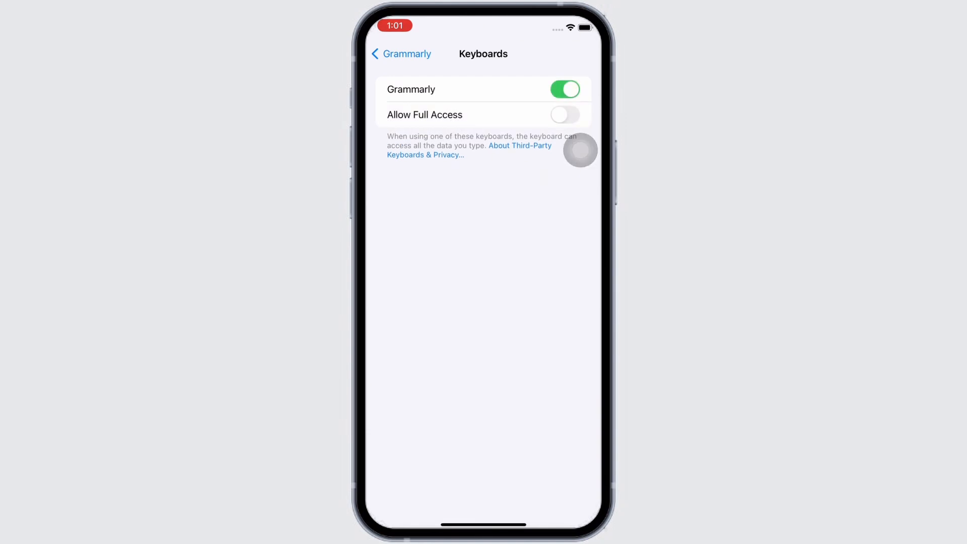
# Step: Turn on Allow Full Access for the Grammarly keyboard and confirm with Allow
pyautogui.click(563, 115)
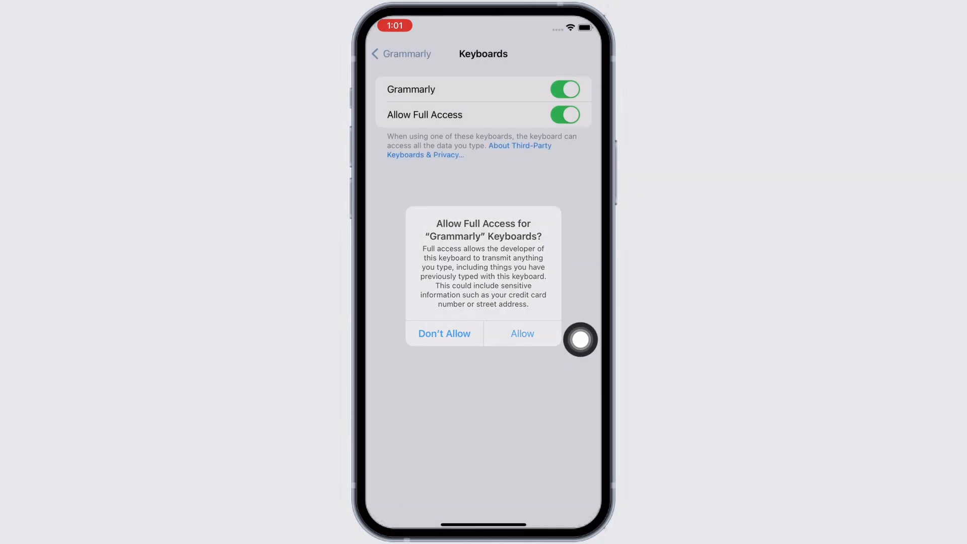
pyautogui.click(522, 333)
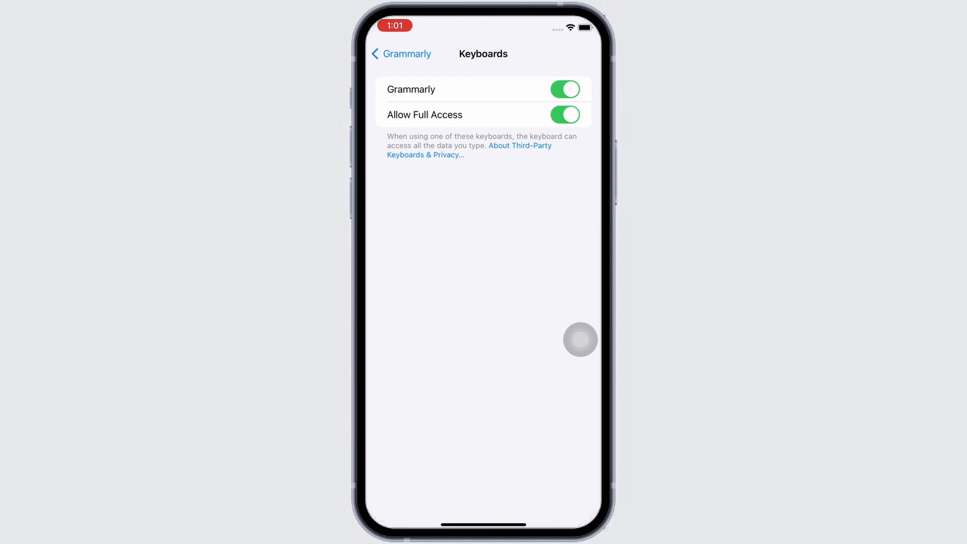
# Step: From General > iPhone Storage > Grammarly, choose Offload App to raise its confirmation sheet
pyautogui.click(401, 54)
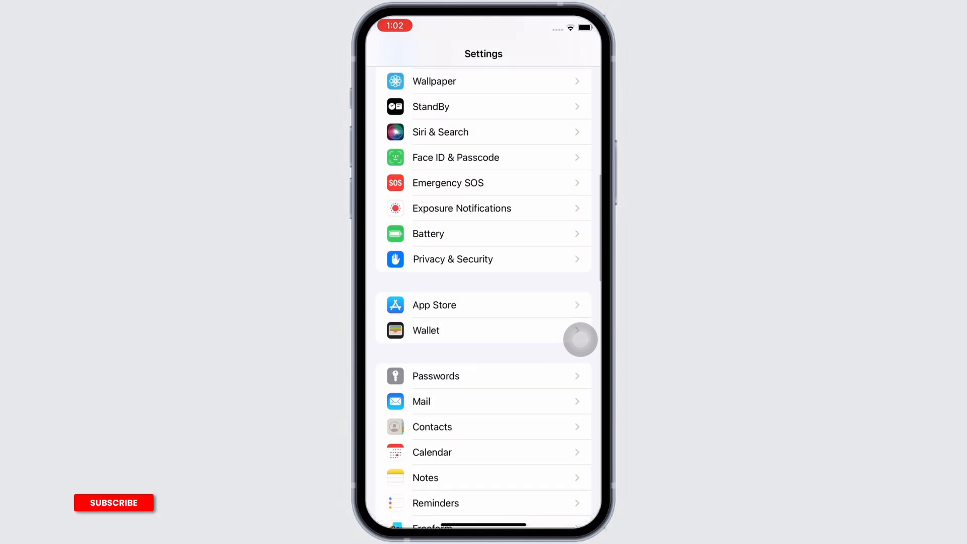
pyautogui.scroll(-3)
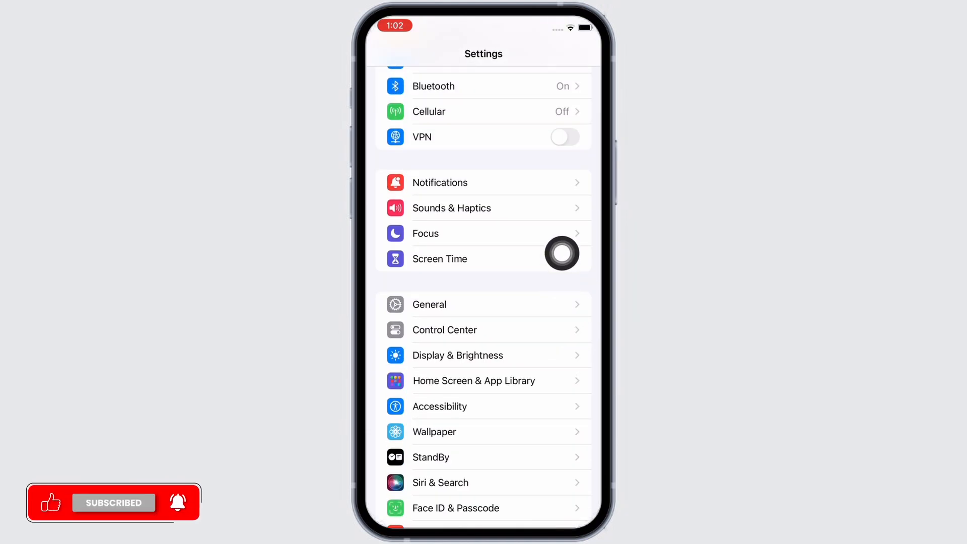
pyautogui.click(429, 305)
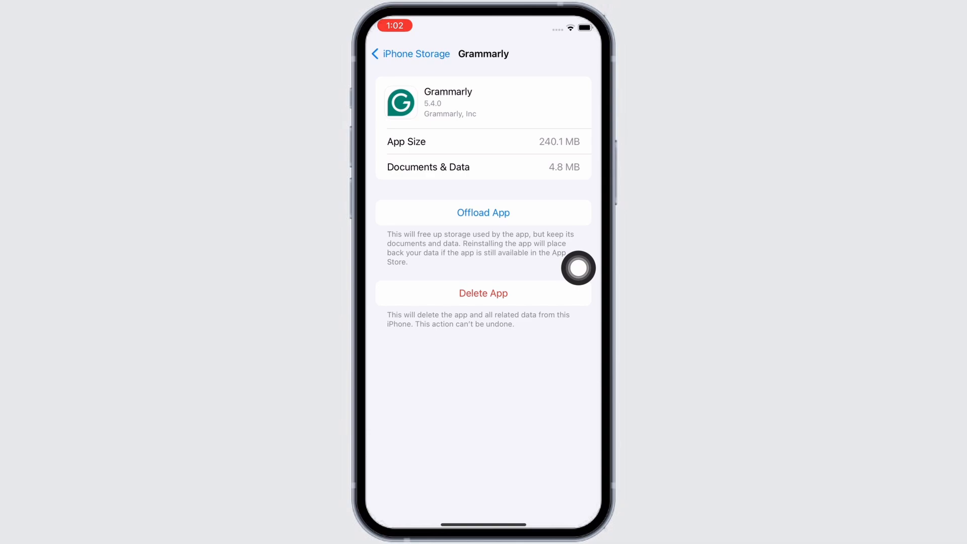
pyautogui.click(483, 212)
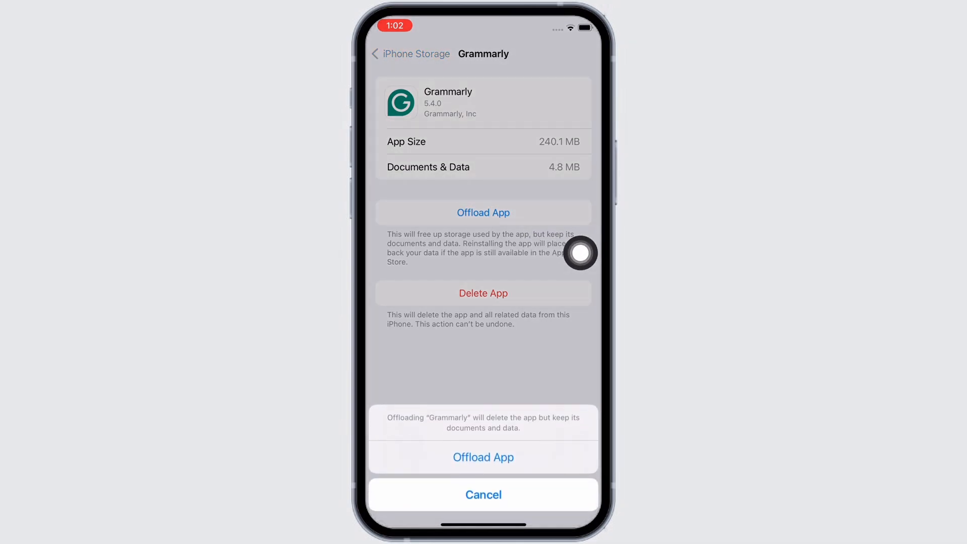